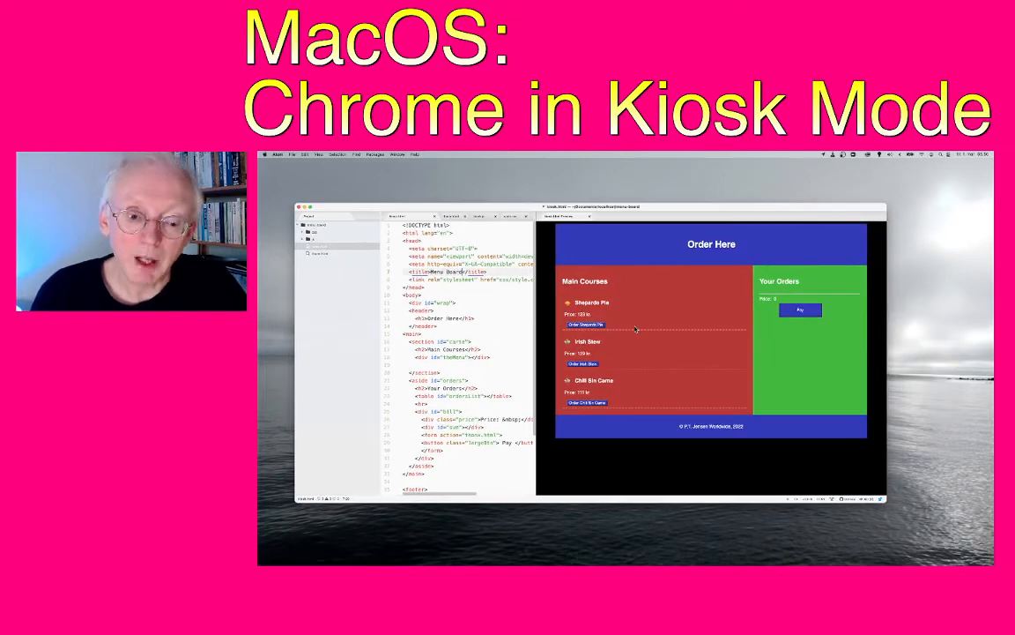
{"action": "mouse_move", "coordinate": [614, 285]}
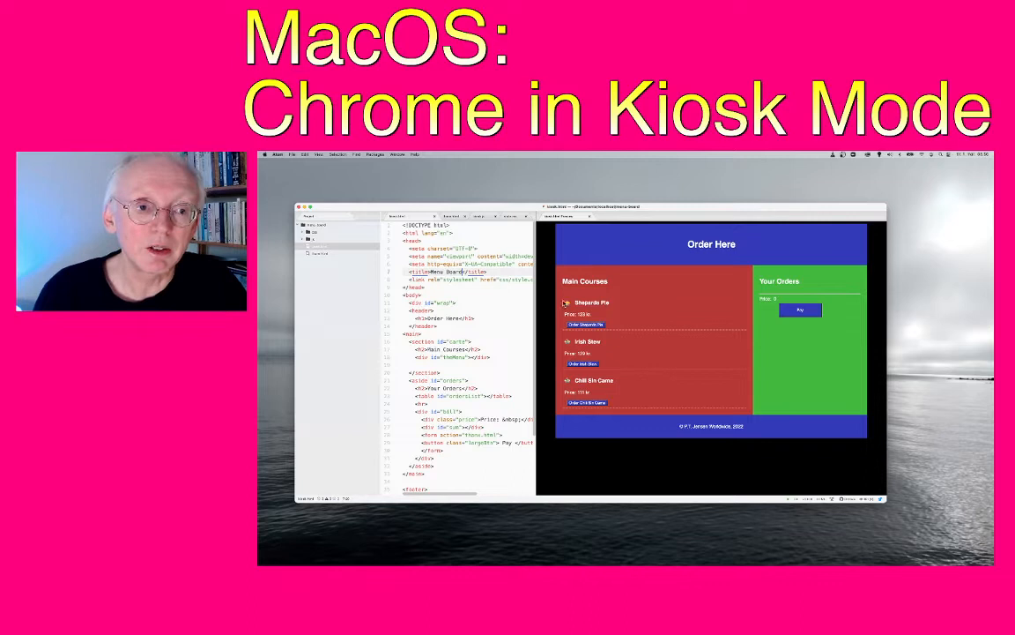
Add main courses such as Shepherd's Pie to Your Orders on the Order Here page.
{"action": "left_click", "coordinate": [585, 325]}
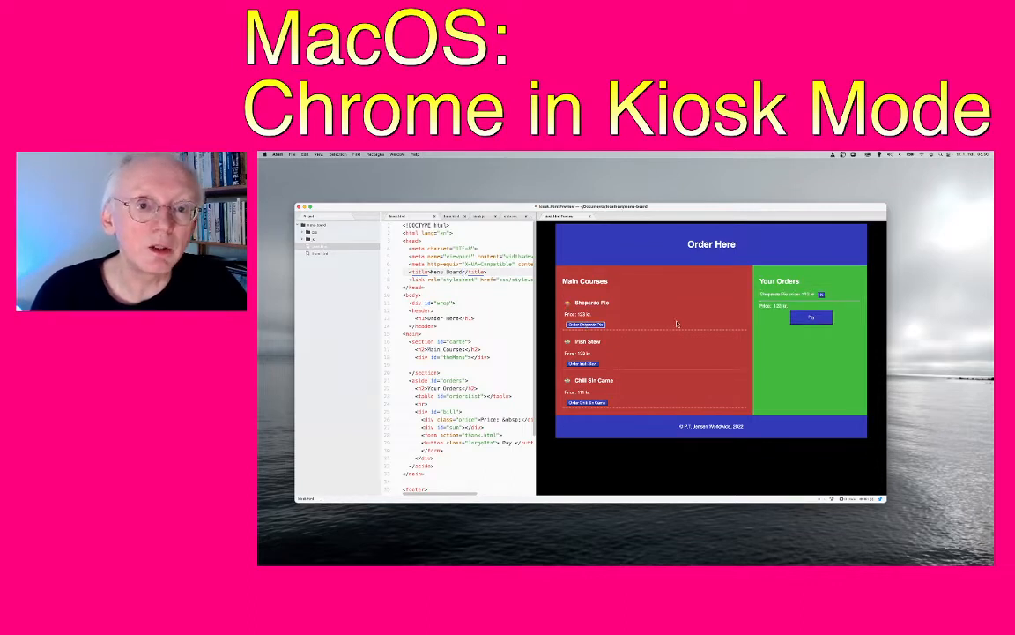
{"action": "left_click", "coordinate": [584, 363]}
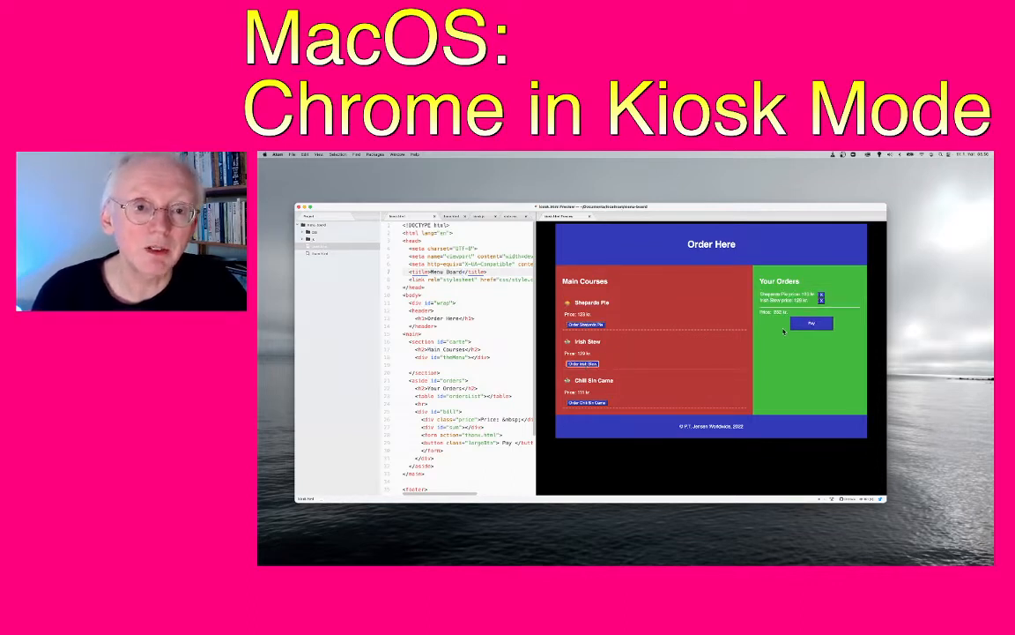
{"action": "left_click", "coordinate": [821, 292]}
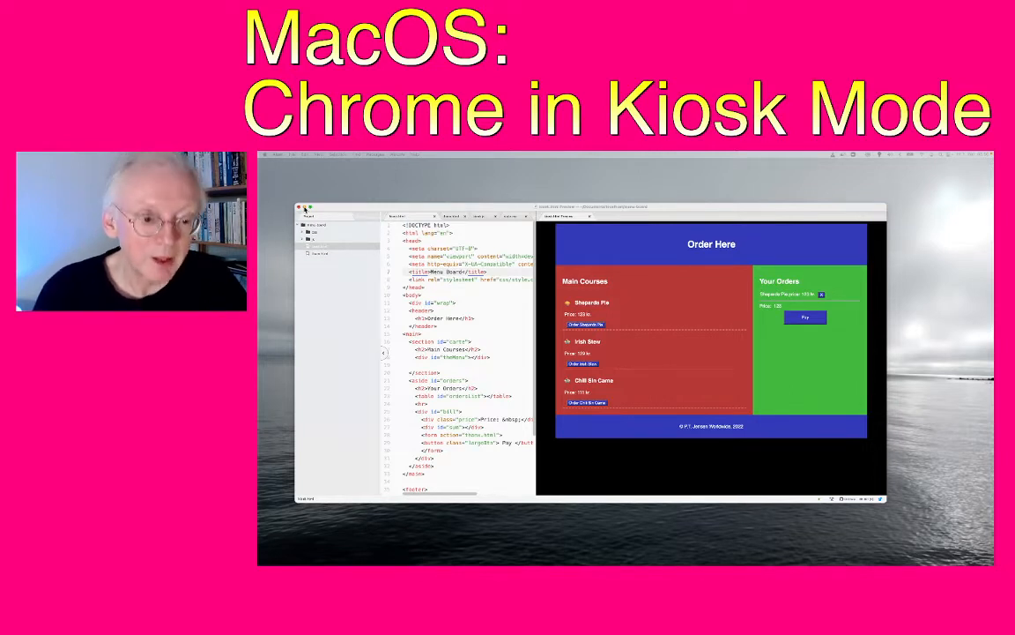
Switch from Chrome to the Terminal window showing the failed kiosk launch.
{"action": "key", "text": "cmd+space"}
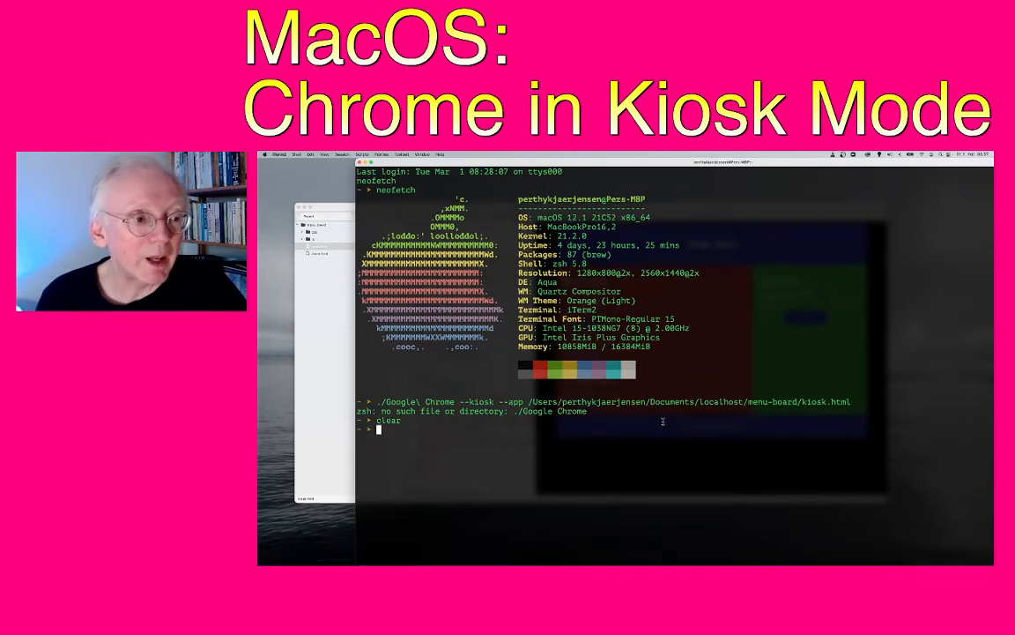
Clear the shell and list the contents of the root directory with ls /.
{"action": "type", "text": "c"}
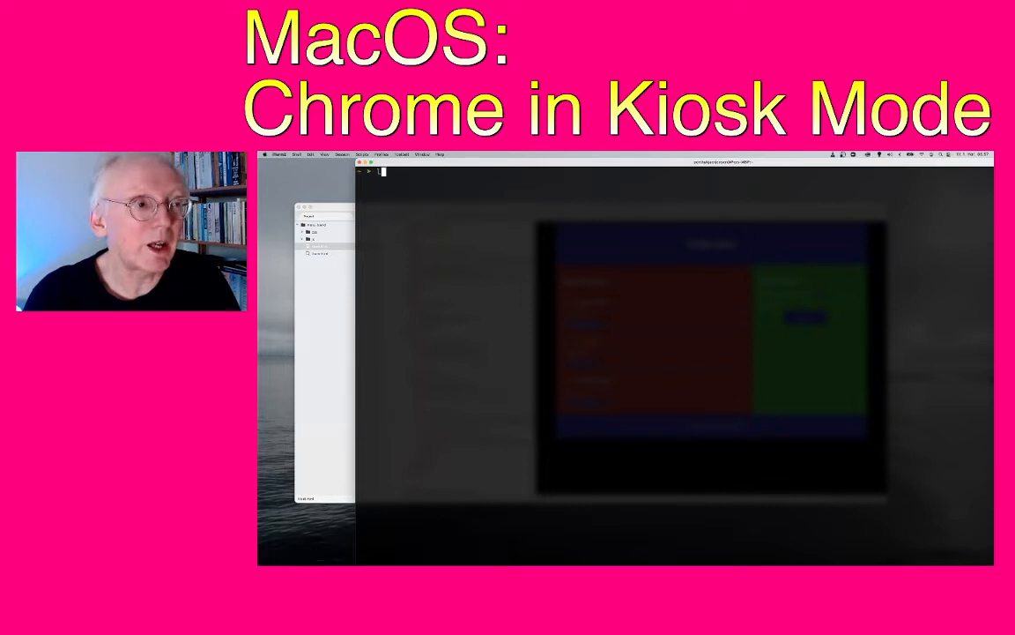
{"action": "type", "text": "ls"}
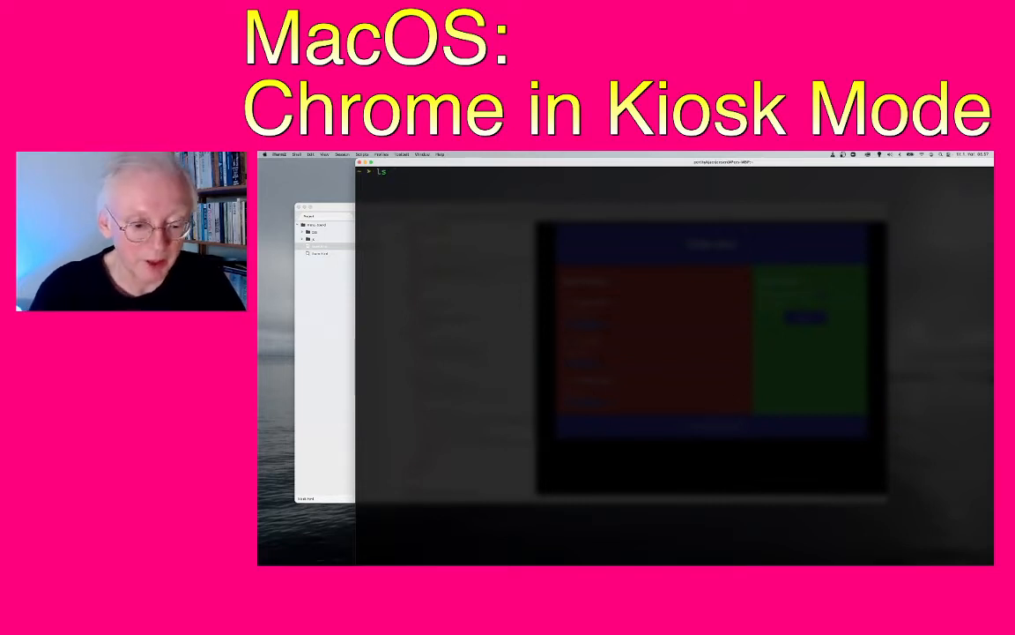
{"action": "type", "text": "/"}
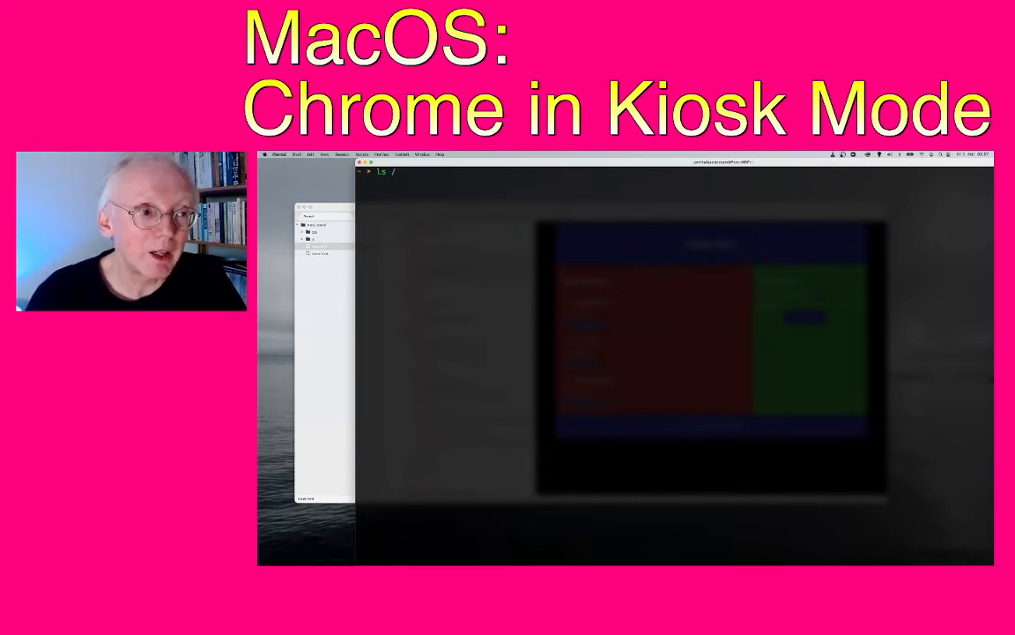
{"action": "key", "text": "Return"}
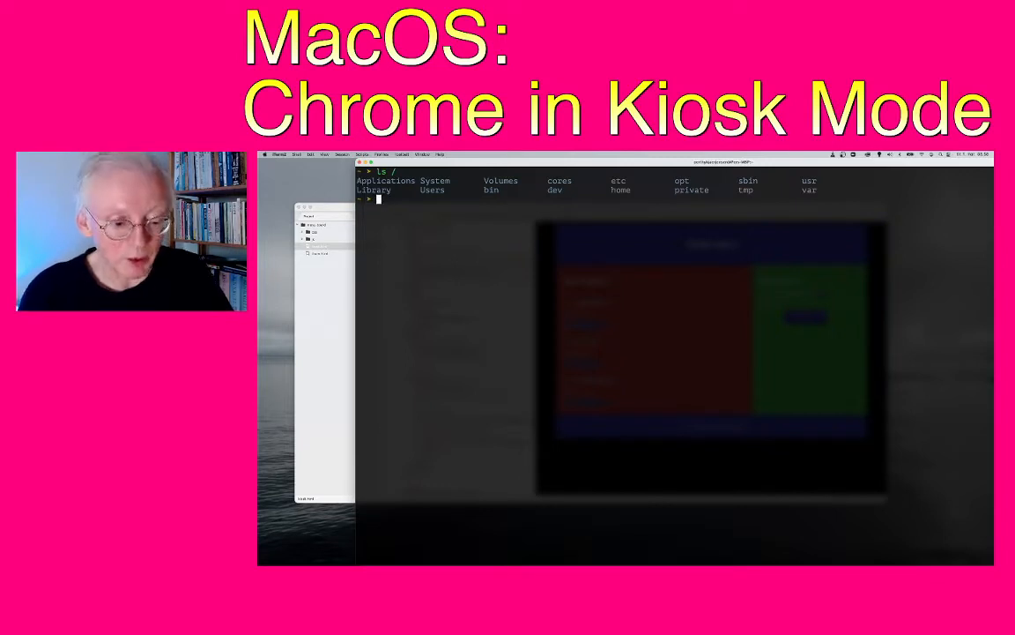
Change the current directory to /Applications.
{"action": "type", "text": "cd /"}
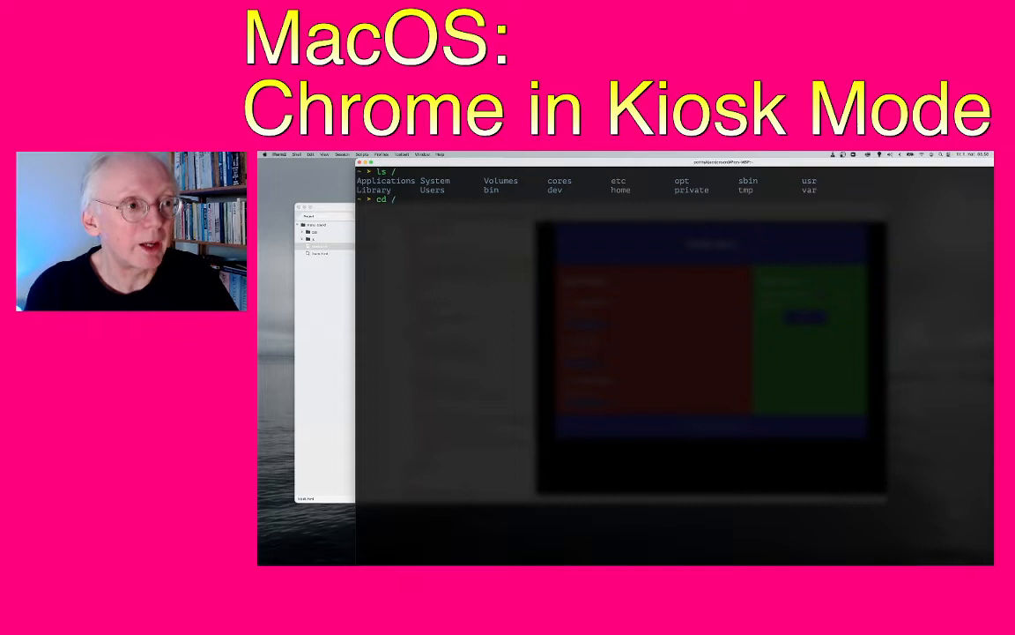
{"action": "type", "text": "A"}
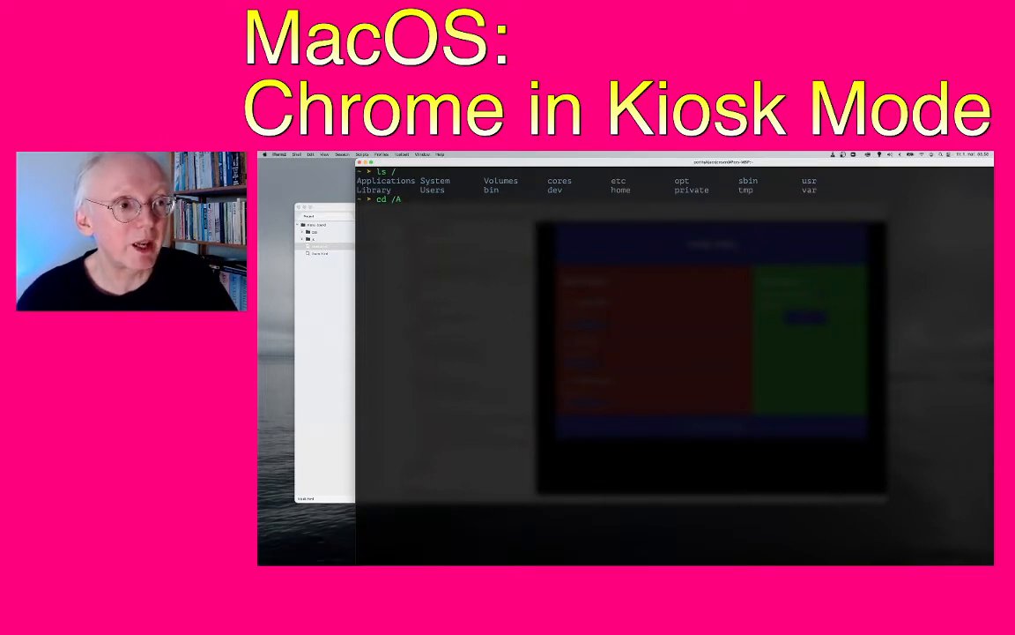
{"action": "type", "text": "pplications/"}
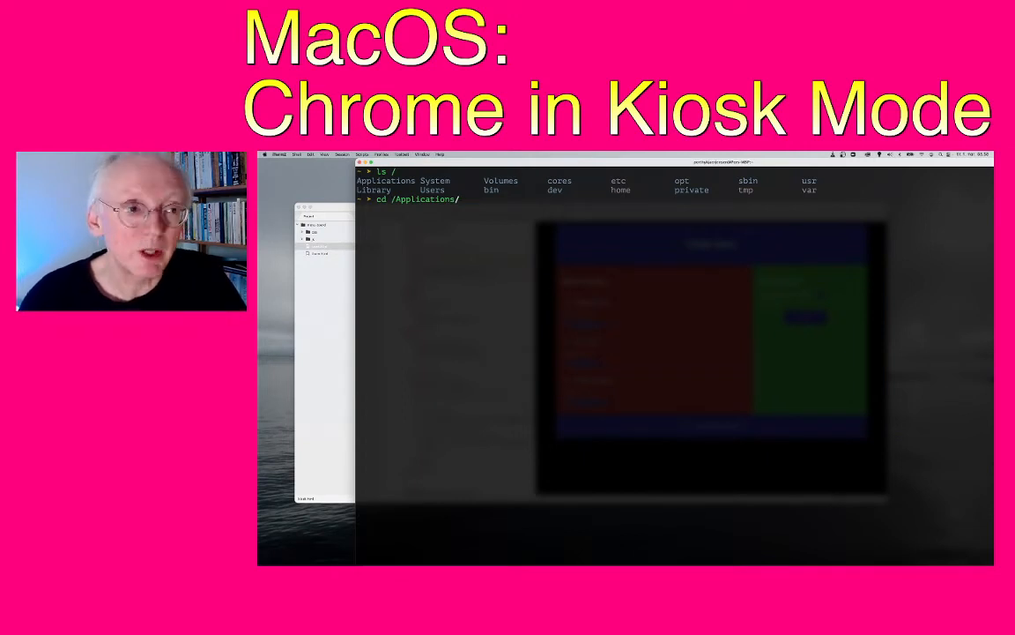
{"action": "key", "text": "Return"}
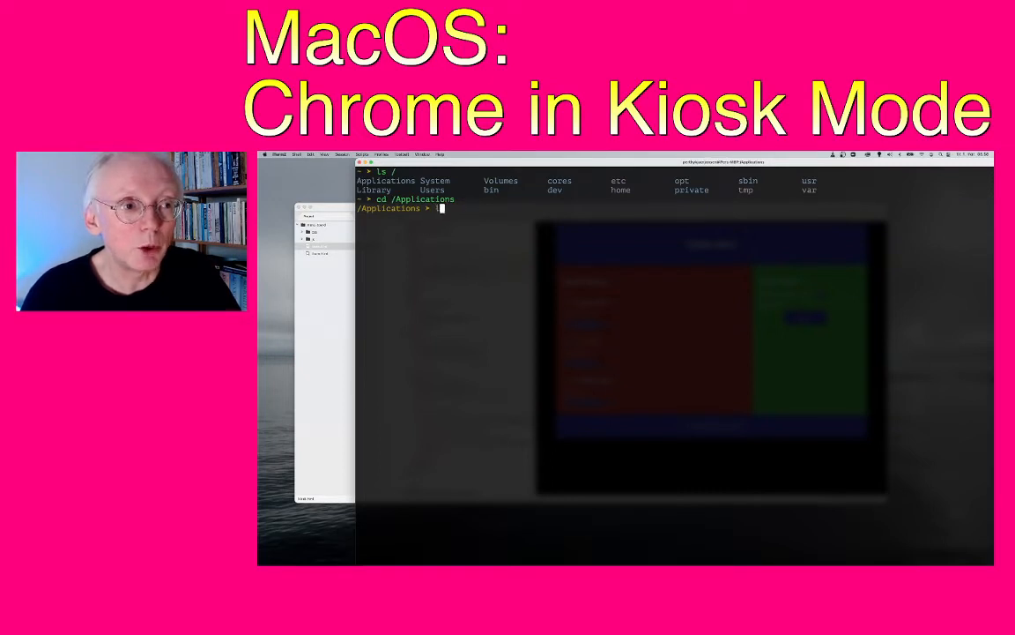
List entries starting with Go, then every app in the Applications folder.
{"action": "type", "text": "ls"}
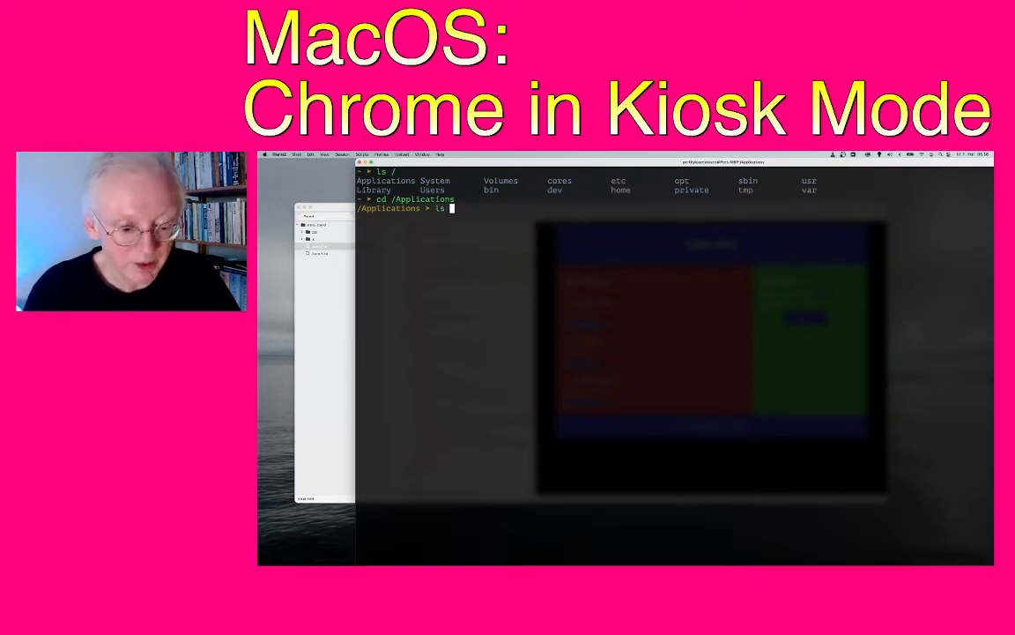
{"action": "type", "text": "Go*"}
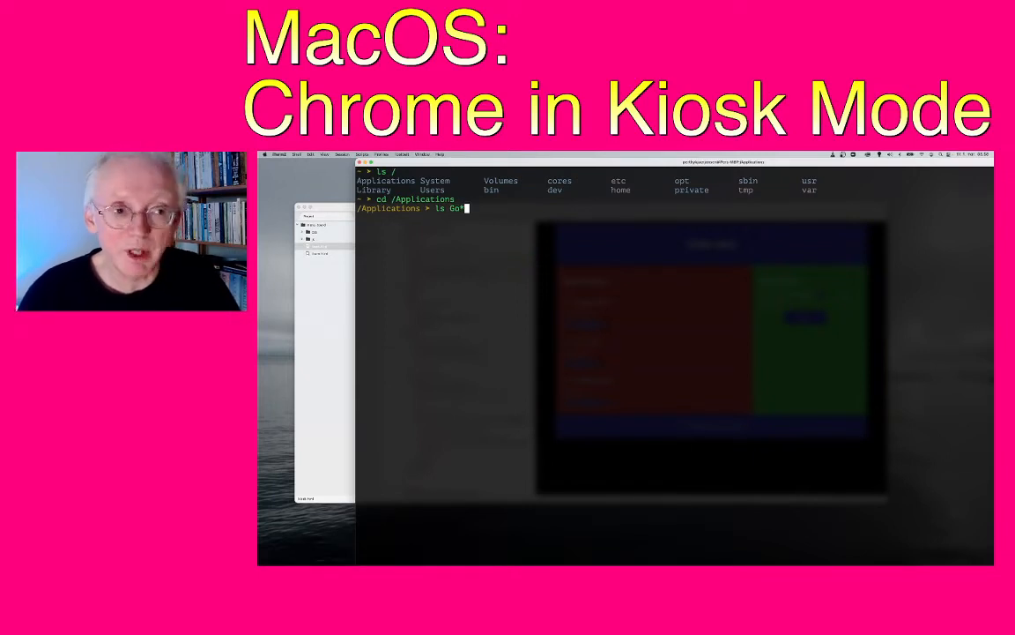
{"action": "key", "text": "Return"}
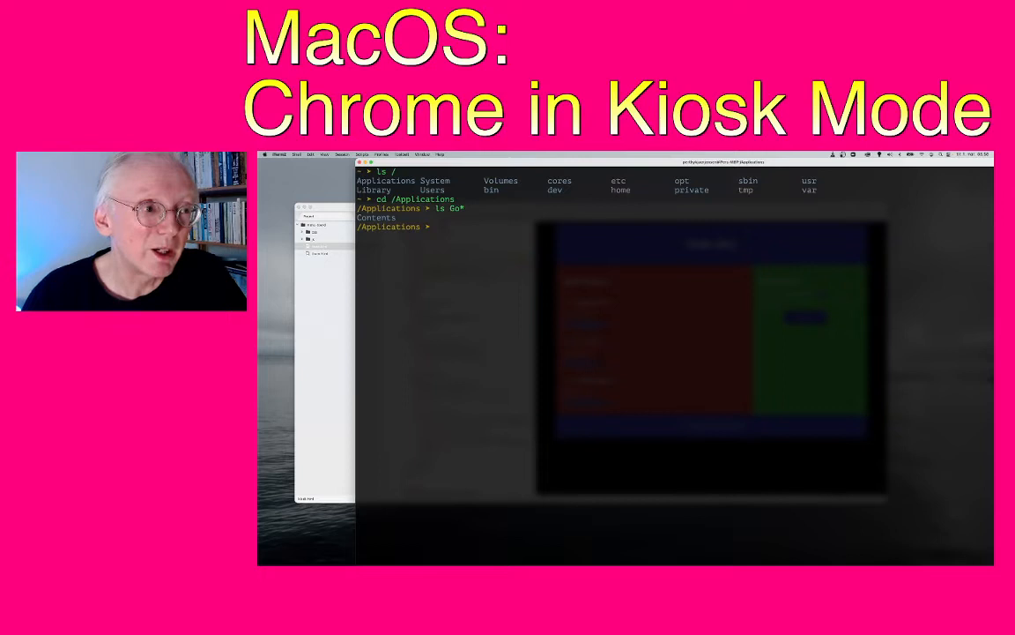
{"action": "type", "text": "ls"}
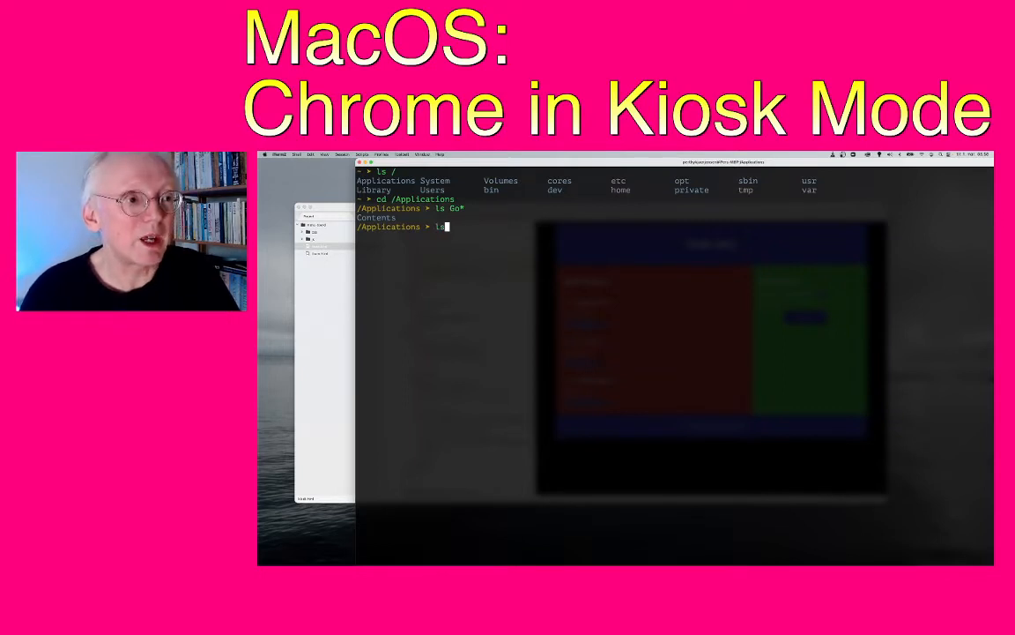
{"action": "key", "text": "Return"}
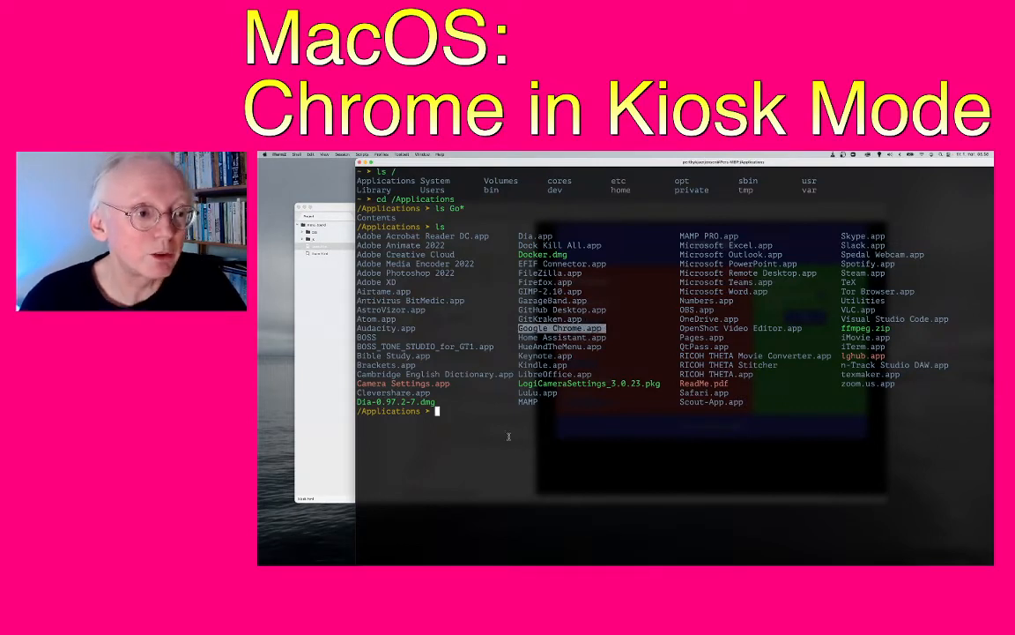
Begin cd Go and auto-complete the Google Chrome.app folder name.
{"action": "type", "text": "c"}
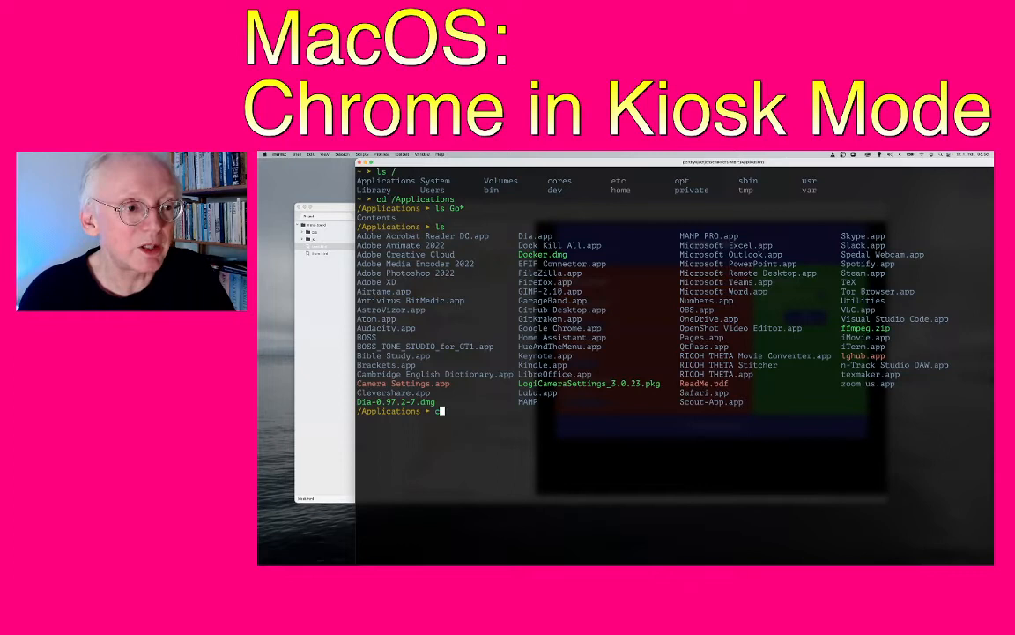
{"action": "type", "text": "cd Go"}
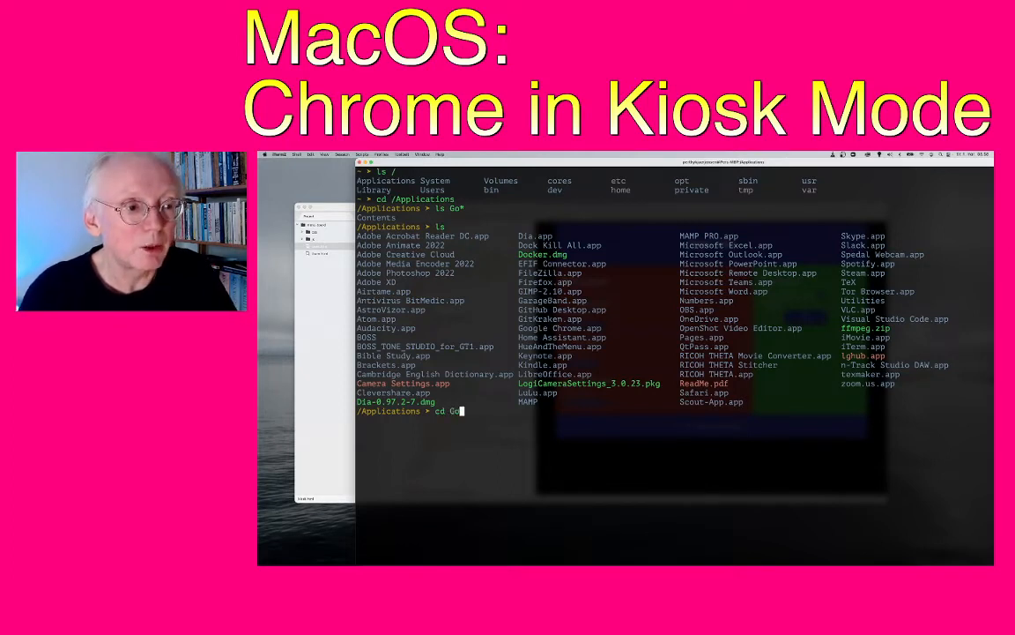
{"action": "key", "text": "Return"}
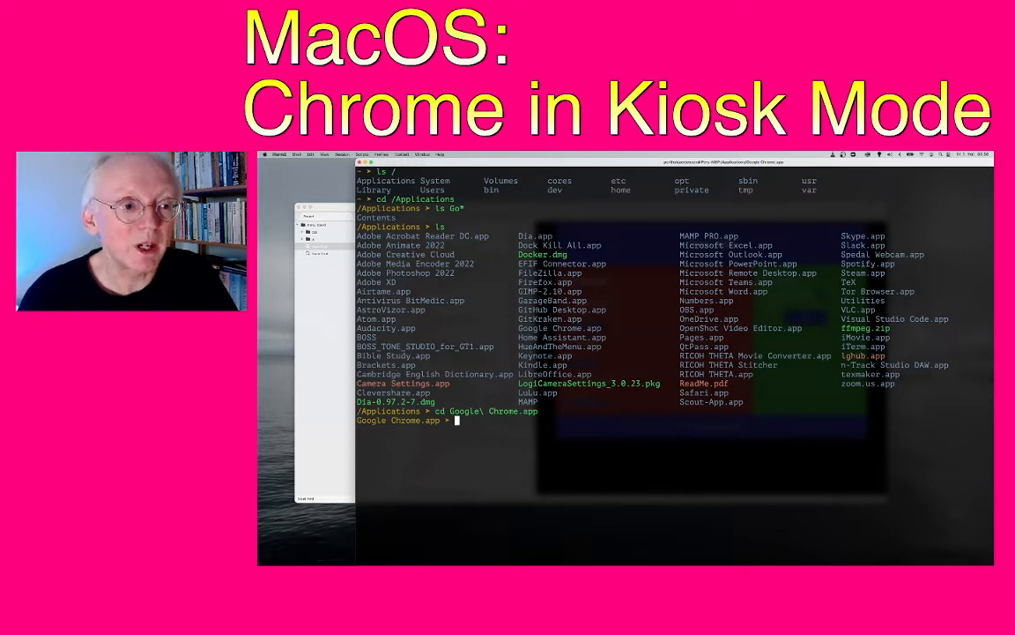
Enter the Google Chrome.app bundle and list its Contents folder.
{"action": "type", "text": "cd"}
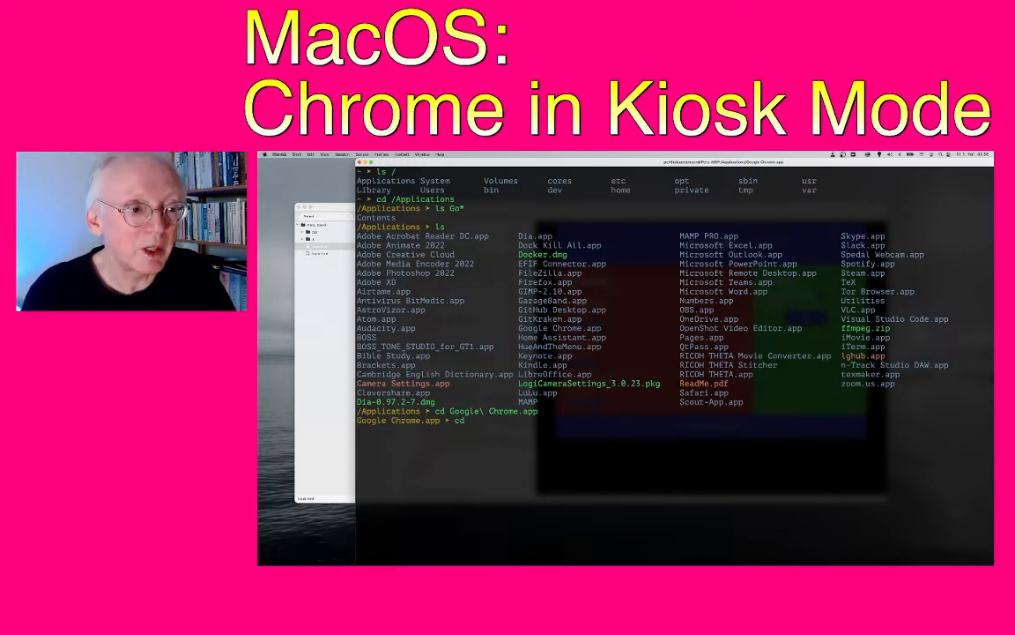
{"action": "type", "text": "ls"}
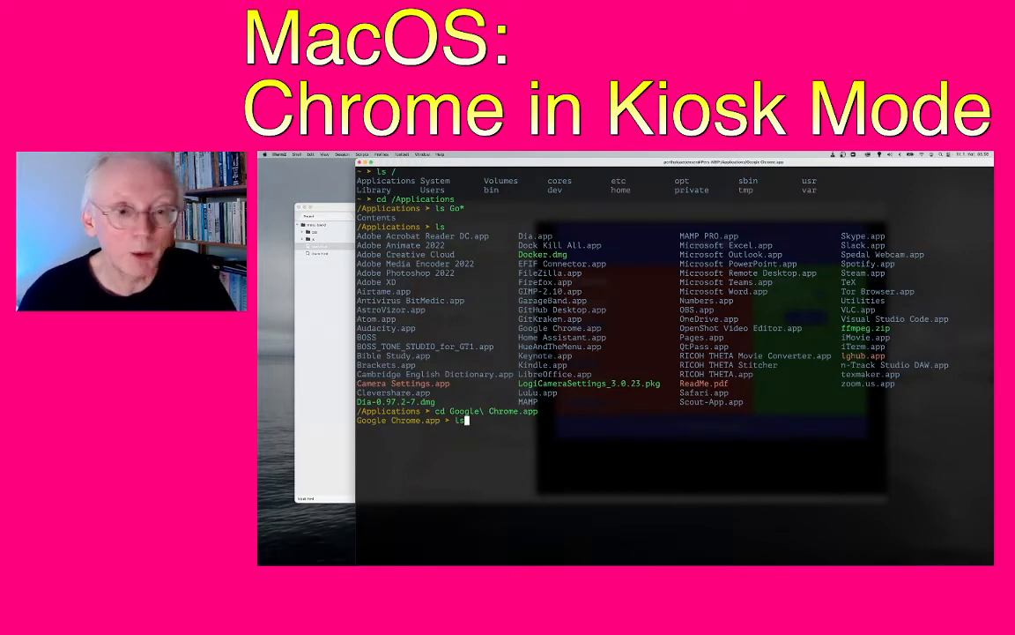
{"action": "key", "text": "Return"}
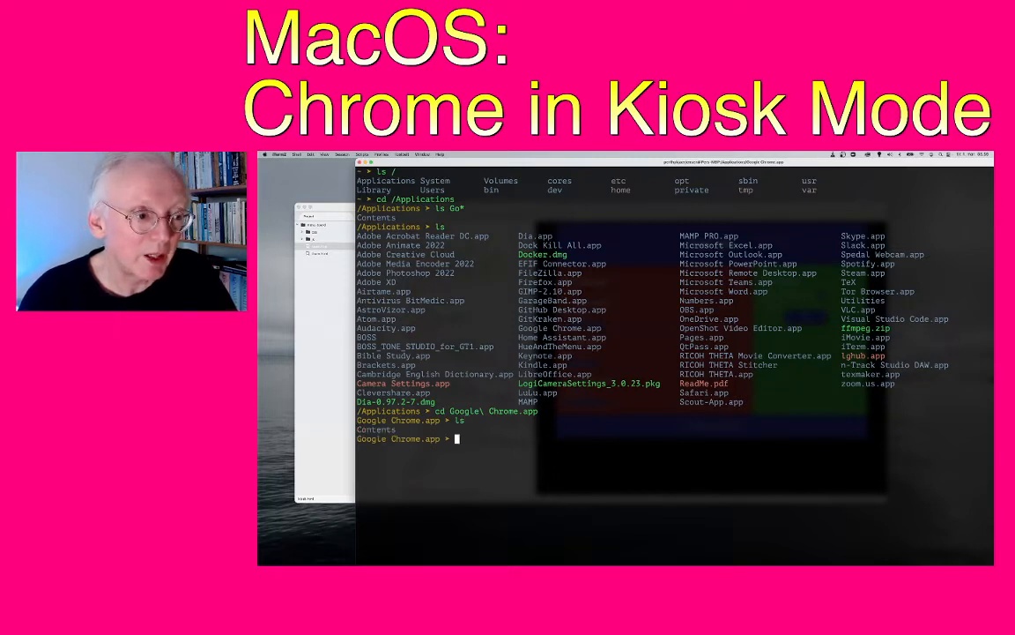
{"action": "type", "text": "cd Contents"}
{"action": "type", "text": "ls"}
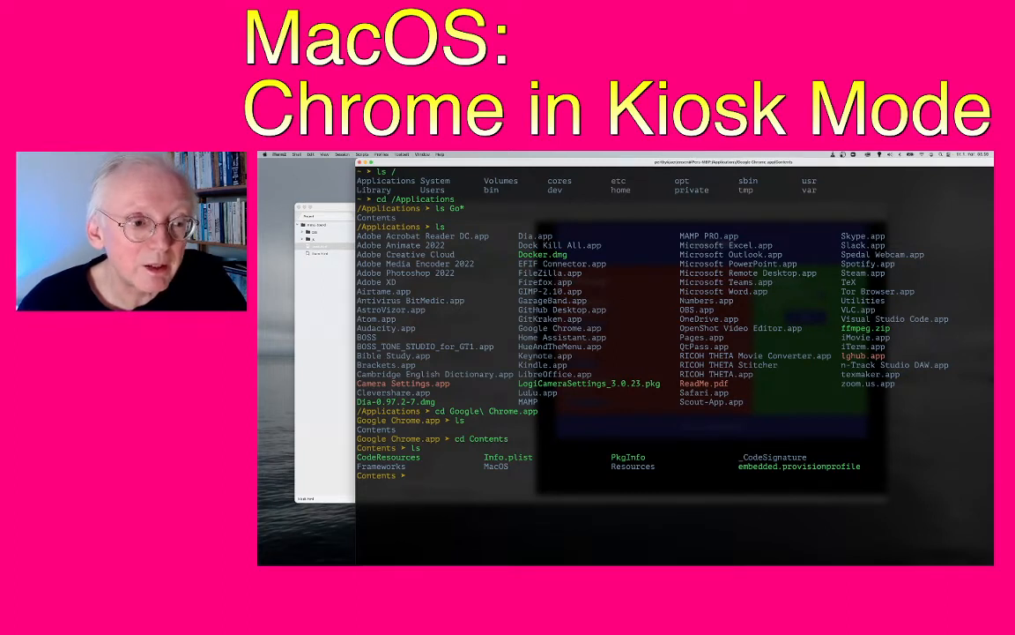
Move into the MacOS folder and list it to reveal the Google Chrome executable.
{"action": "double_click", "coordinate": [496, 466]}
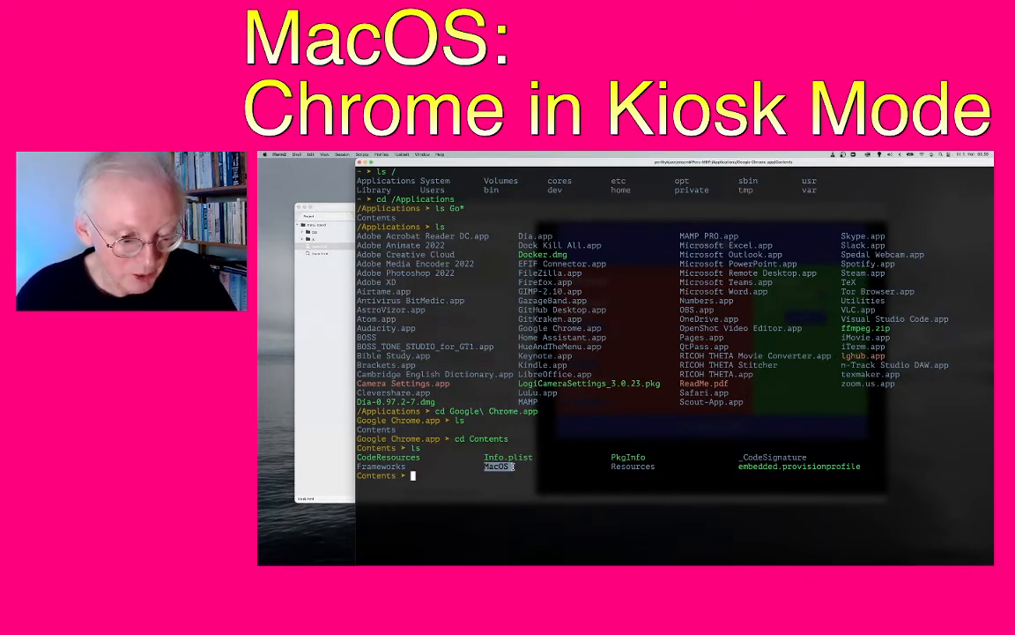
{"action": "type", "text": "cd Ma"}
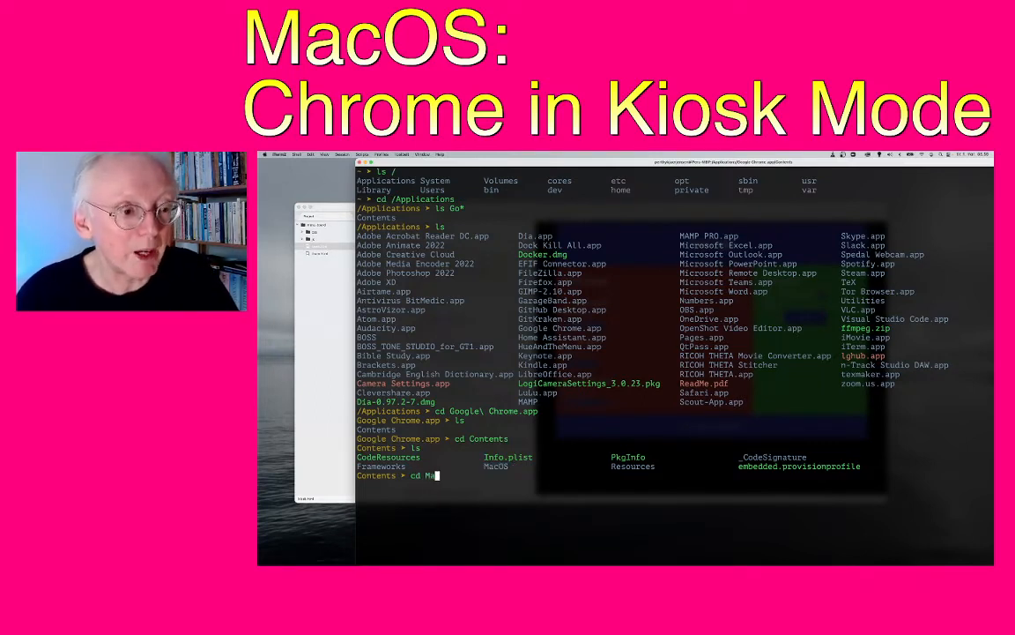
{"action": "key", "text": "Return"}
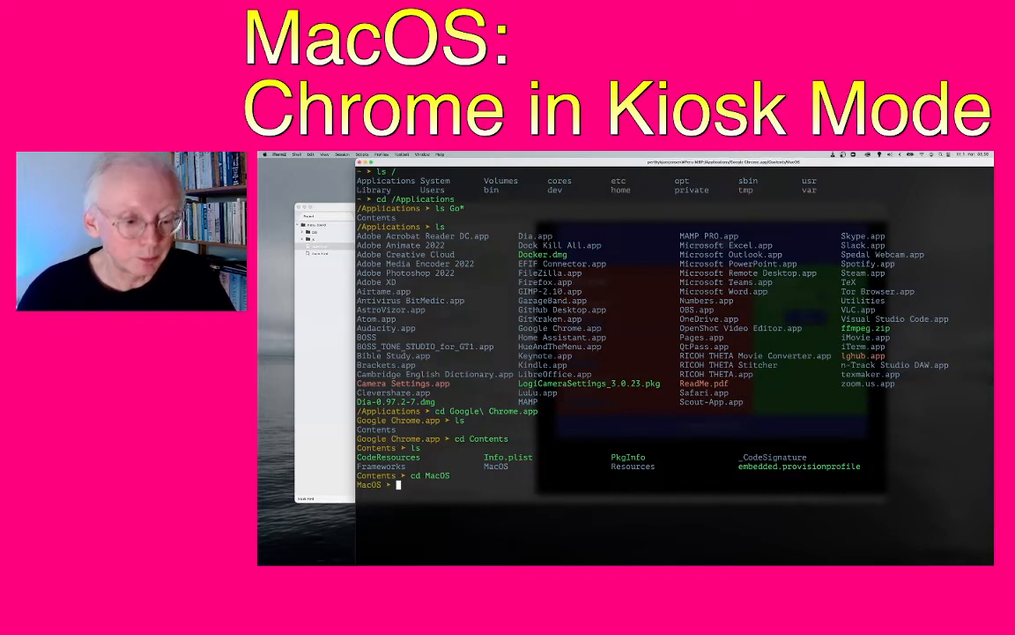
{"action": "type", "text": "ls"}
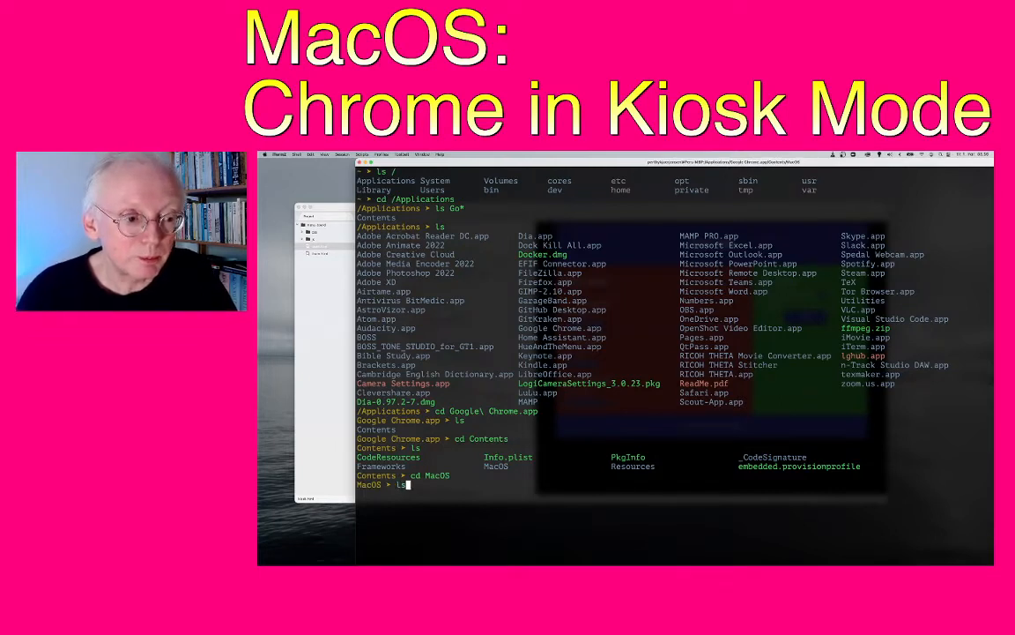
{"action": "key", "text": "Return"}
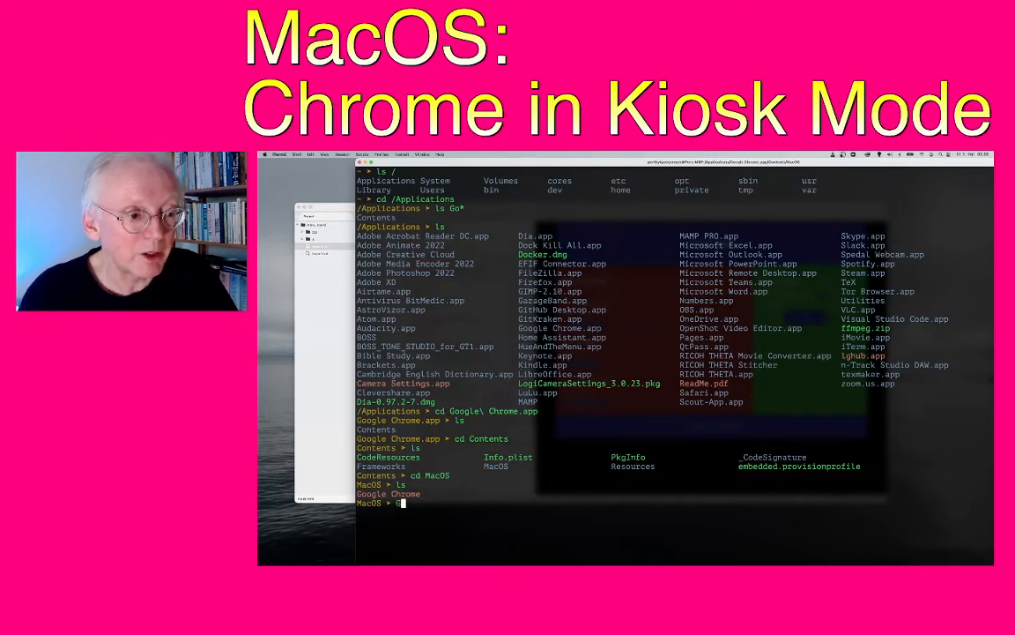
Run Google Chrome by bare name, get command not found, then start the ./ relative path.
{"action": "type", "text": "Google"}
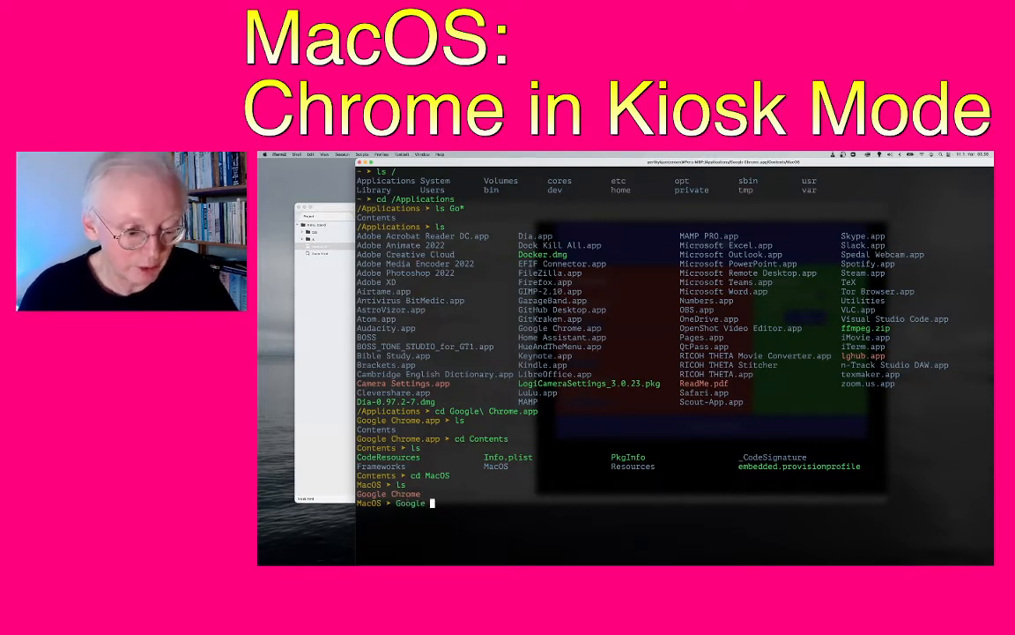
{"action": "type", "text": "Chrome"}
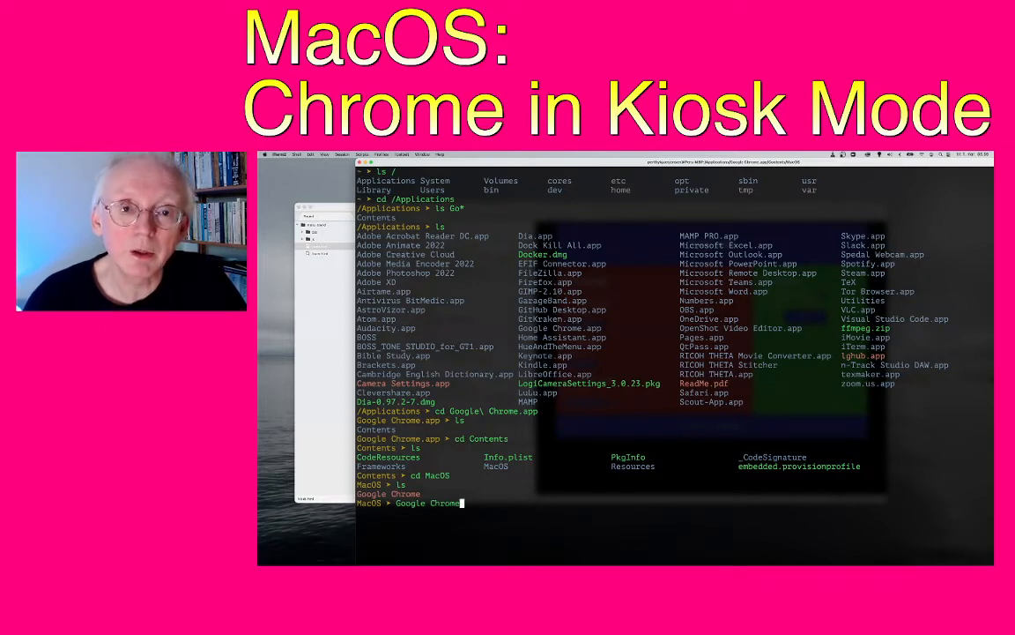
{"action": "key", "text": "Return"}
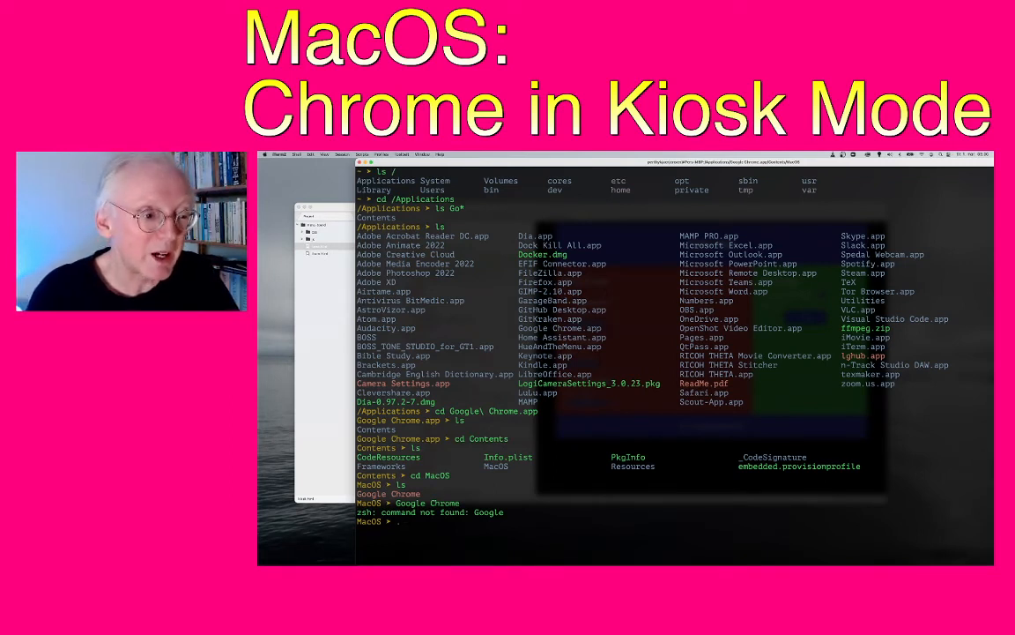
{"action": "type", "text": "./Google\\ Chrome"}
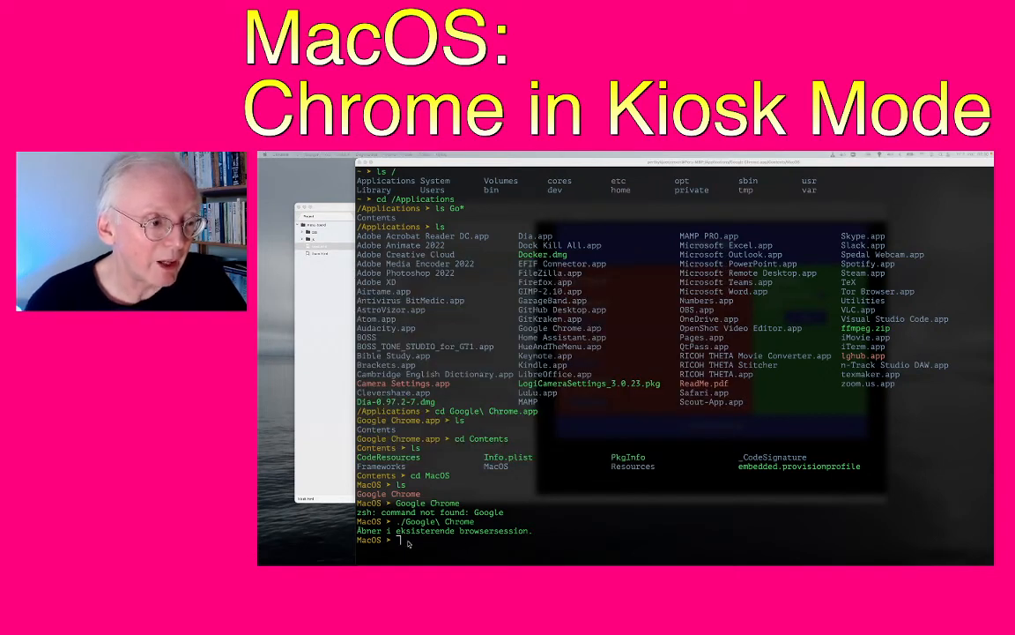
Launch ./Google\ Chrome with --kiosk --app pointing at menu-board/kiosk.html.
{"action": "type", "text": "./Google\\ Chrome"}
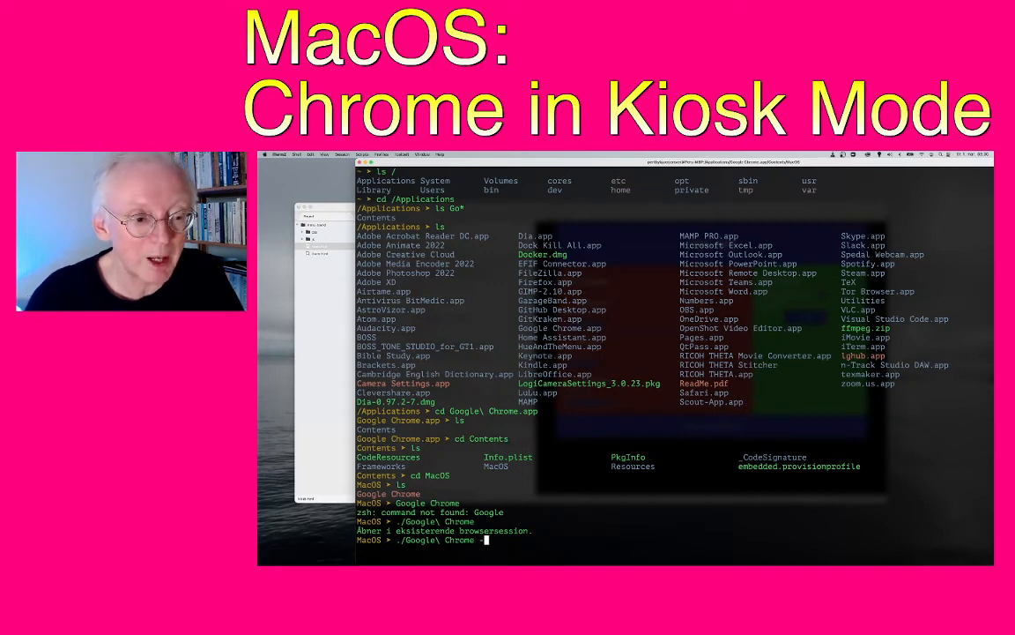
{"action": "type", "text": "--kio"}
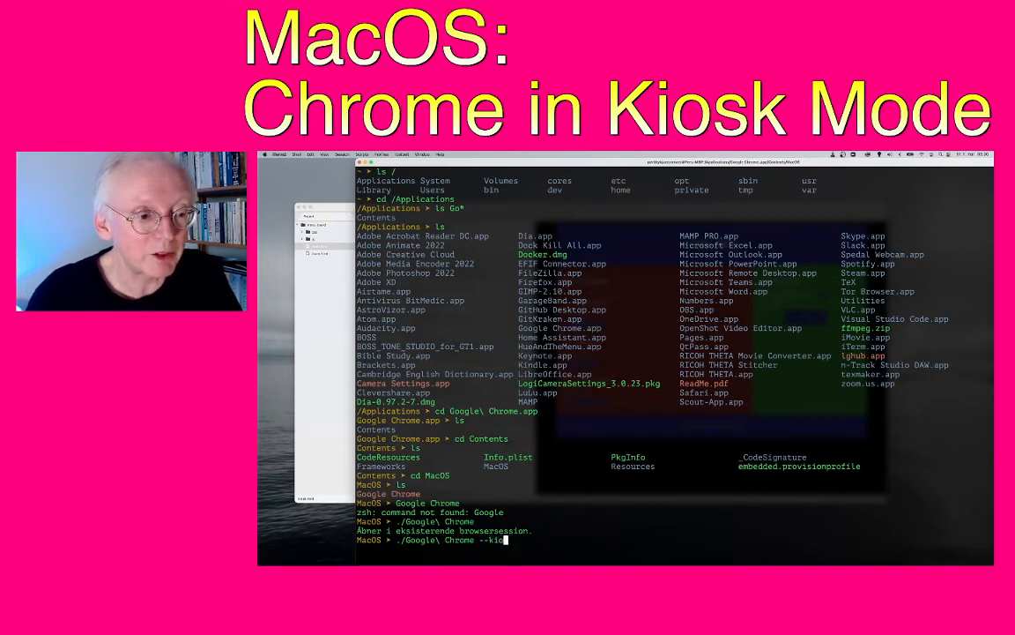
{"action": "type", "text": "sk"}
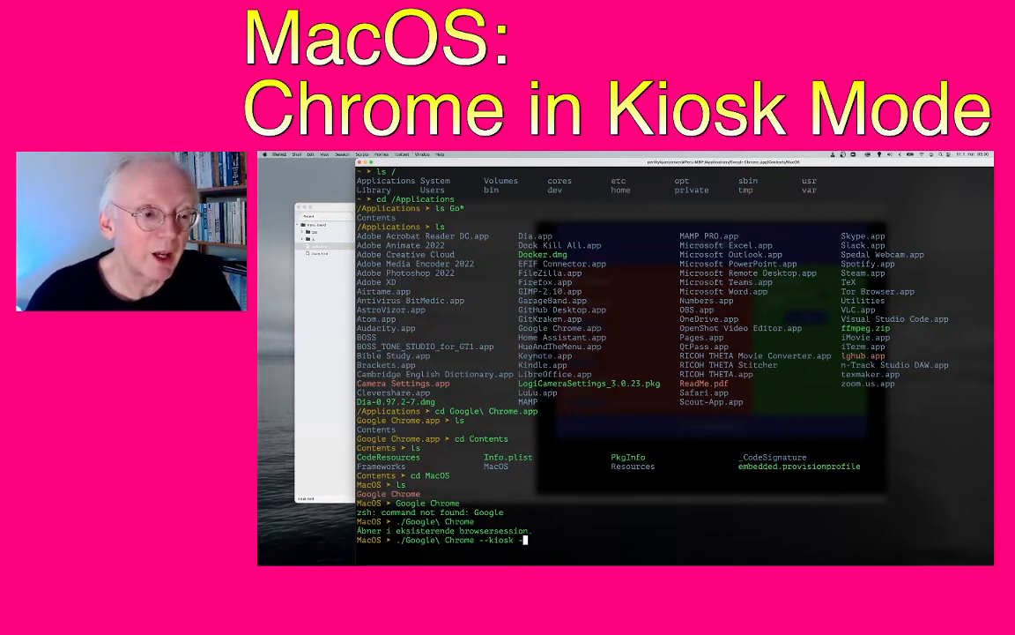
{"action": "type", "text": "--app"}
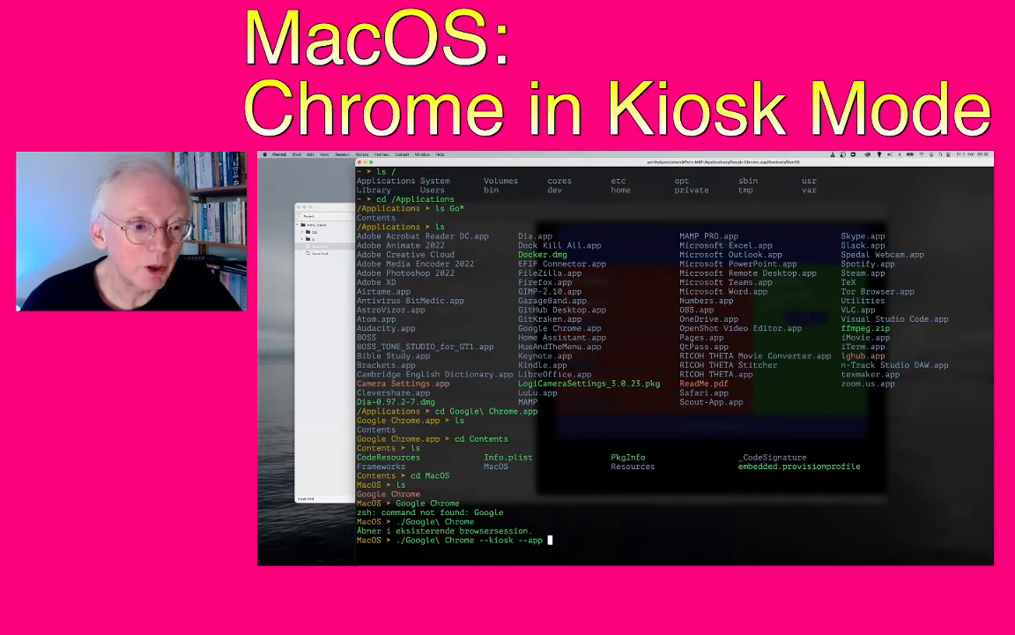
{"action": "type", "text": "/Users/perthykjaerjensen/Documents/localhost/menu-board/kiosk.html"}
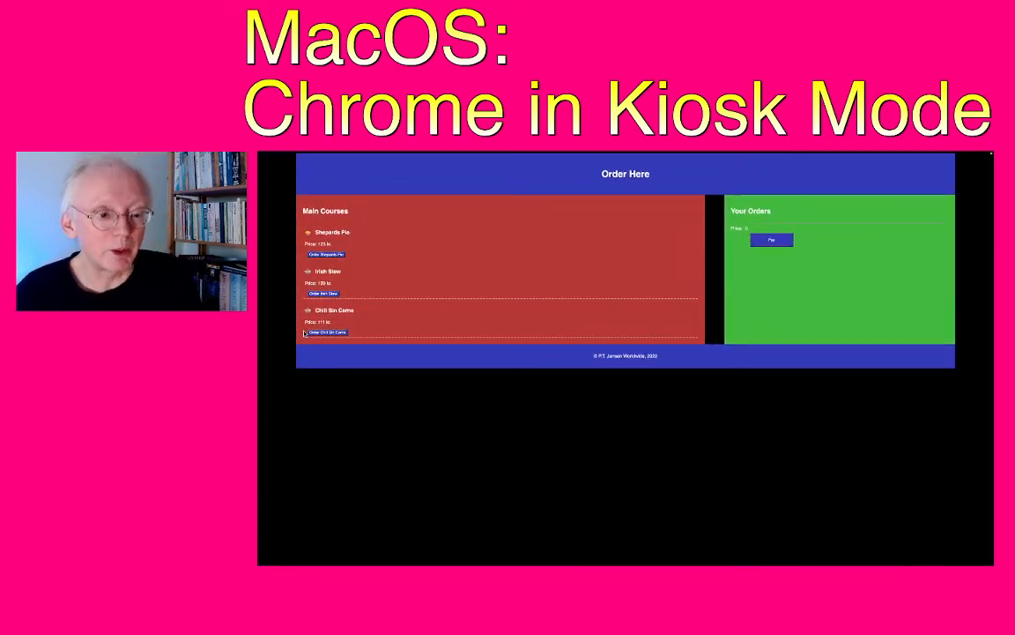
{"action": "mouse_move", "coordinate": [379, 440]}
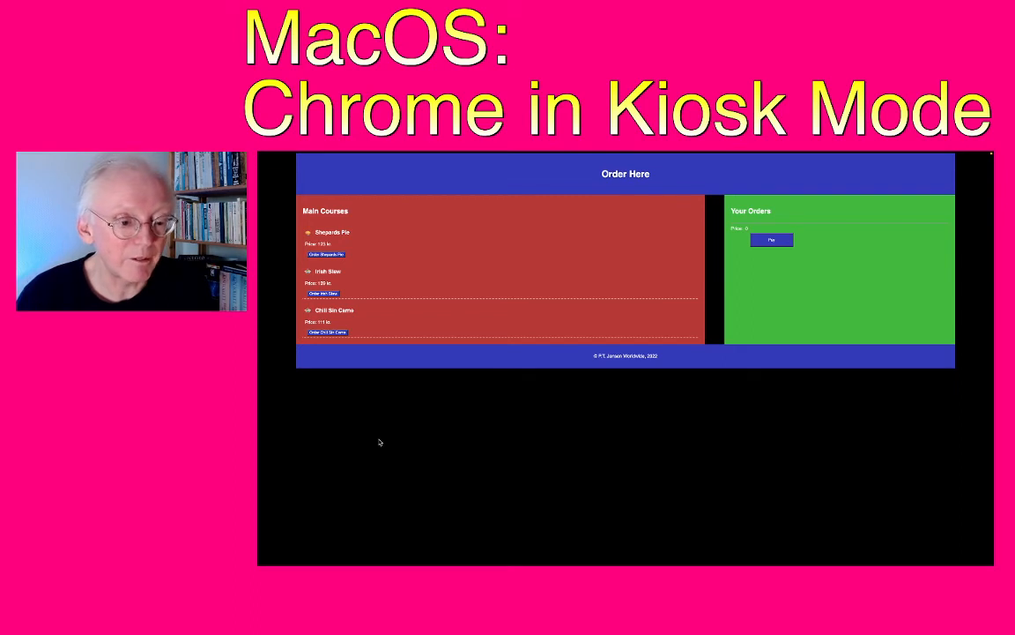
{"action": "mouse_move", "coordinate": [438, 409]}
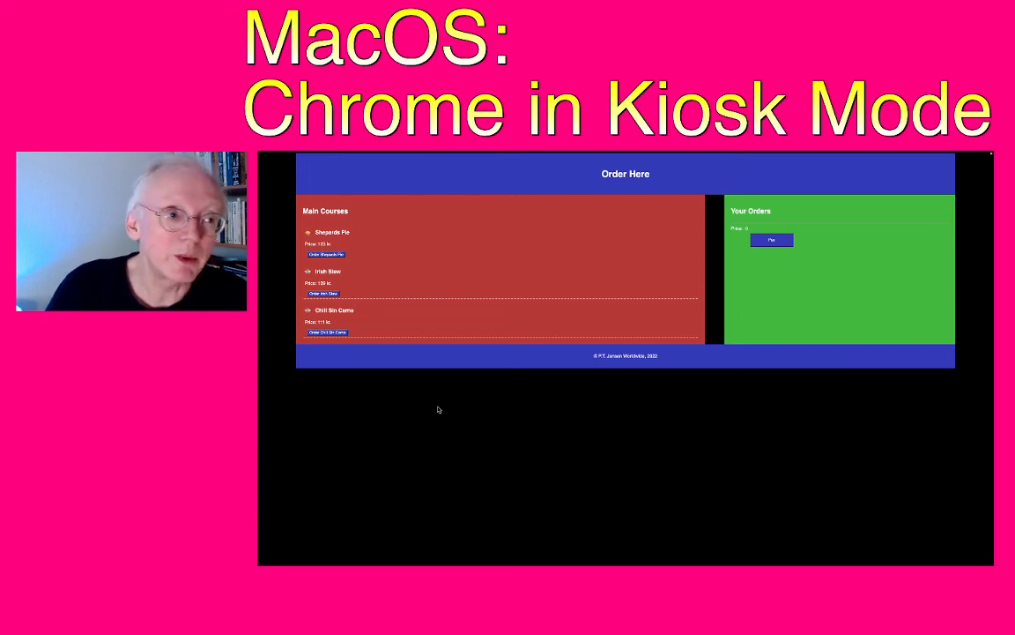
Add Shepherd's Pie to Your Orders in the kiosk window, then remove it again.
{"action": "left_click", "coordinate": [326, 254]}
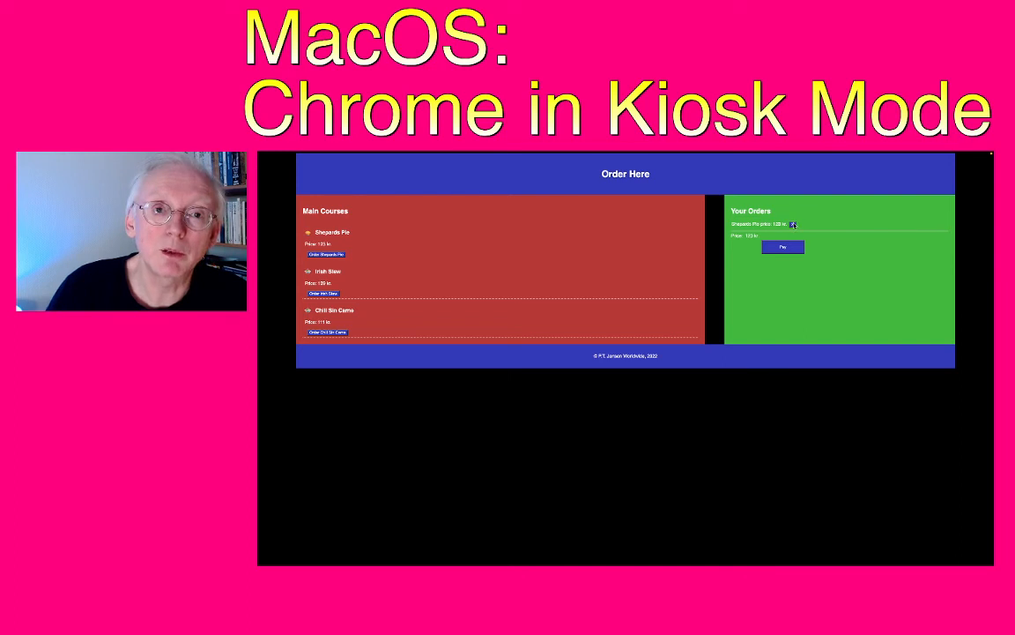
{"action": "left_click", "coordinate": [792, 224]}
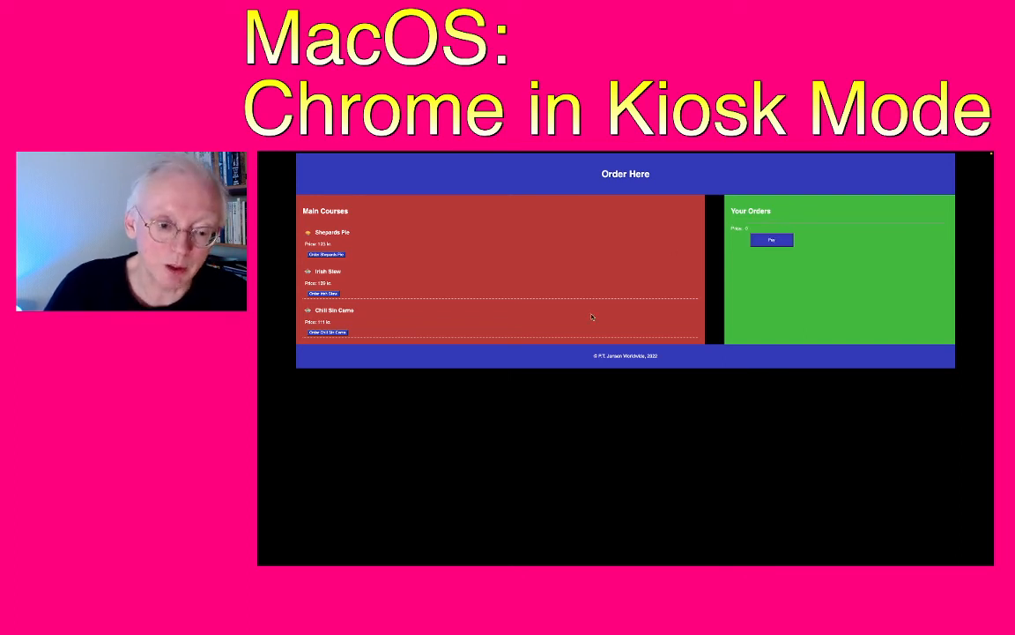